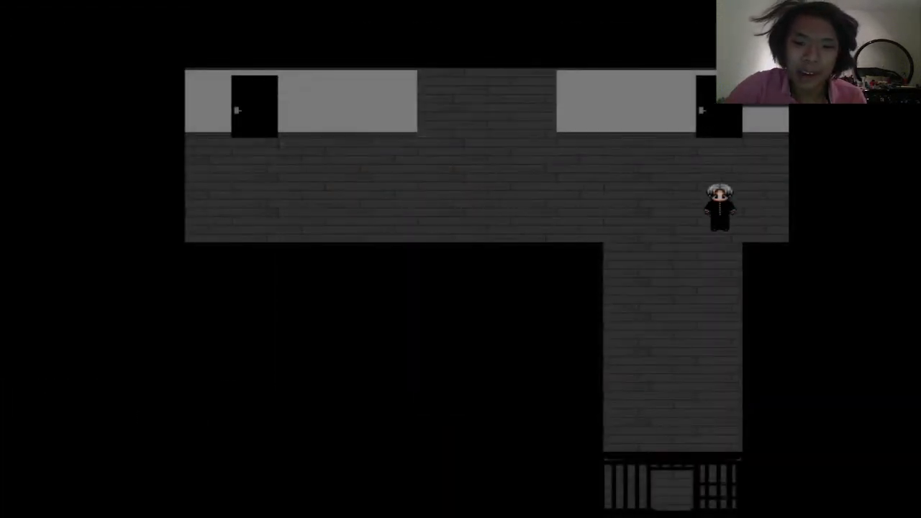
# - Walk from the bookshelf room through the dark doorway and pass the fence gate
pyautogui.press('up')
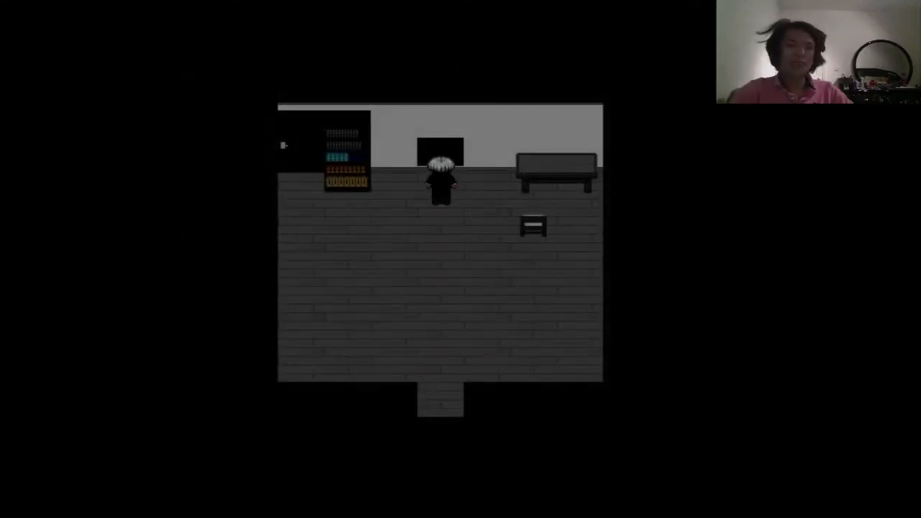
pyautogui.press('Down')
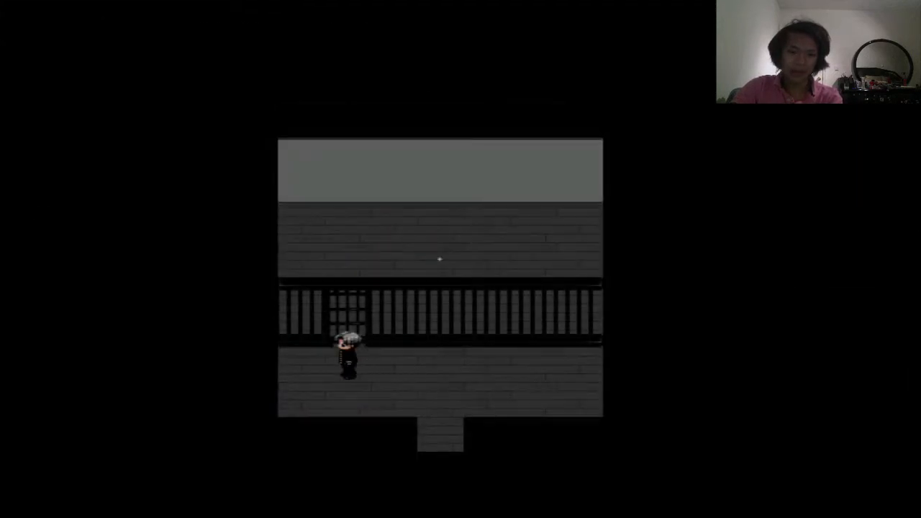
pyautogui.press('up')
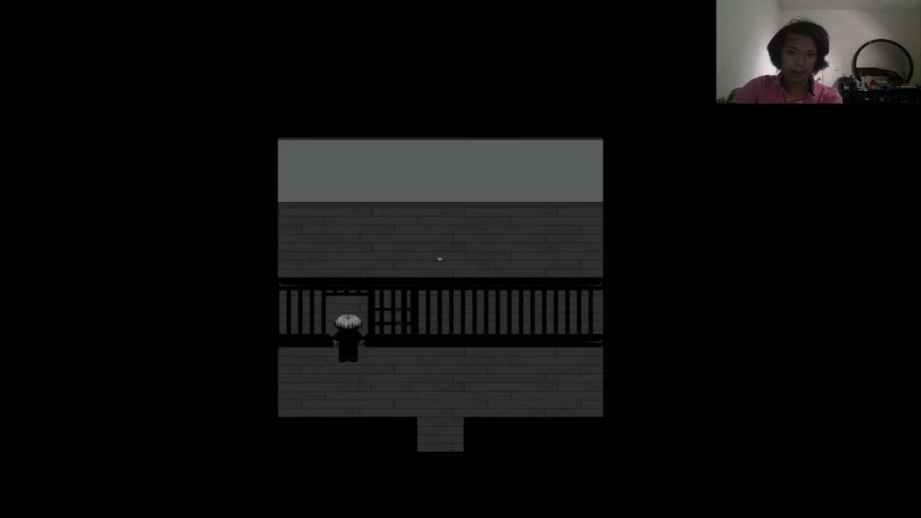
pyautogui.press('up')
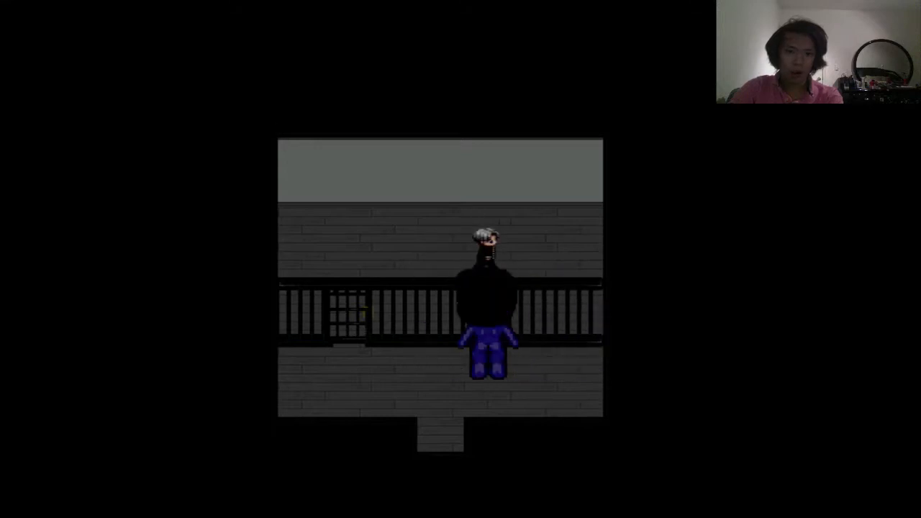
# - Dodge the blue demon and retreat back through the gate to the bookshelf room
pyautogui.press('Left')
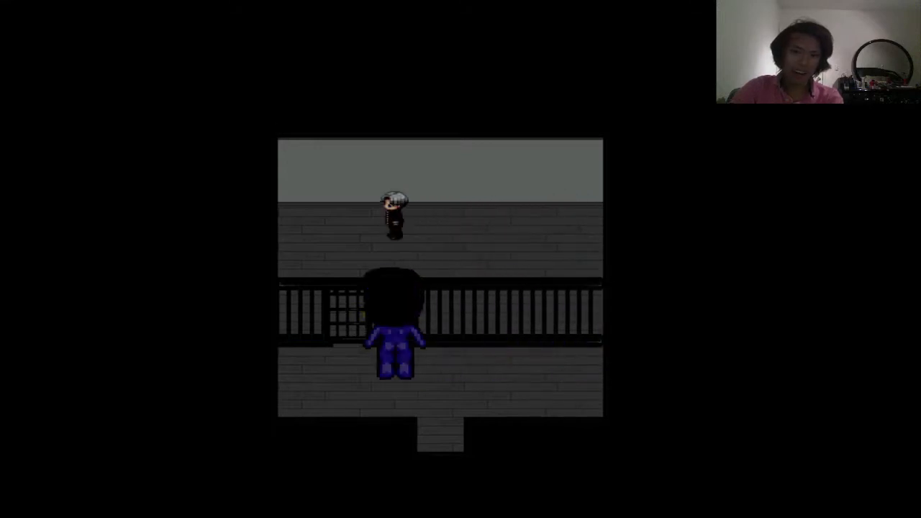
pyautogui.press('Right')
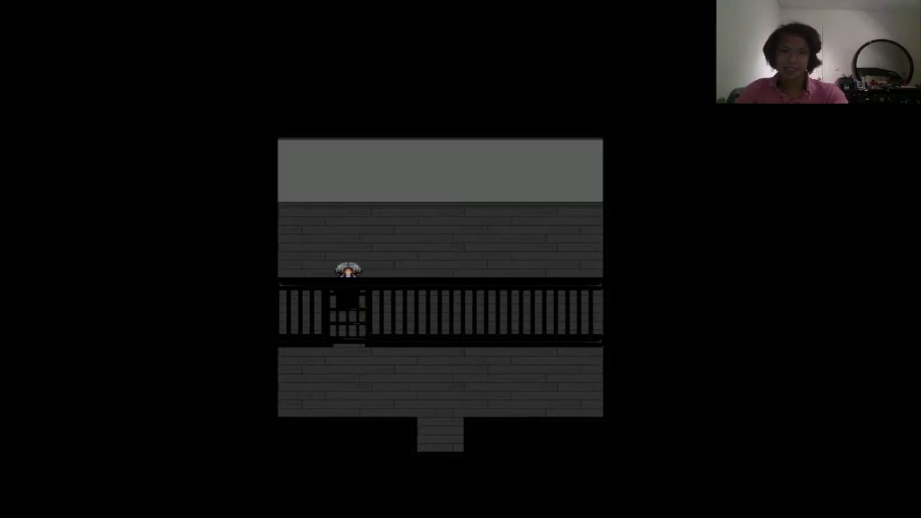
pyautogui.press('Down')
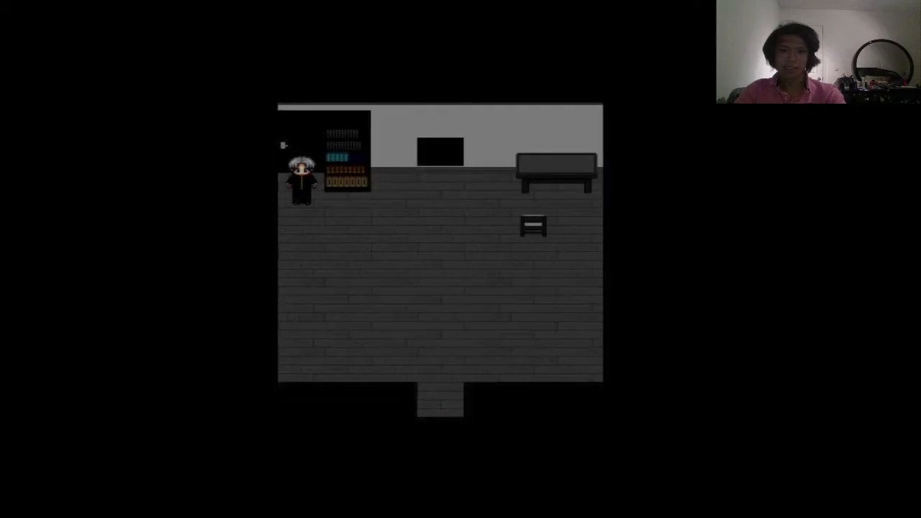
# - View the sun piece on the status screen, then start the moon maze puzzle
pyautogui.press('escape')
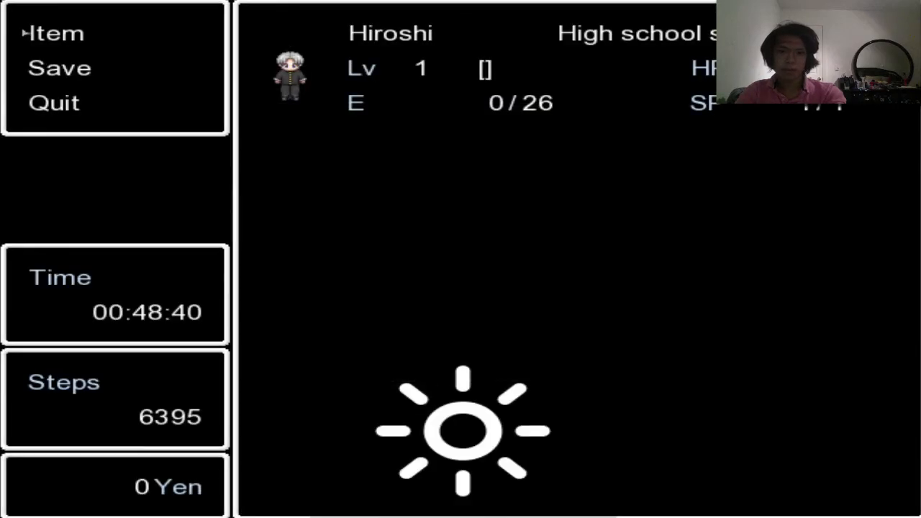
pyautogui.click(55, 33)
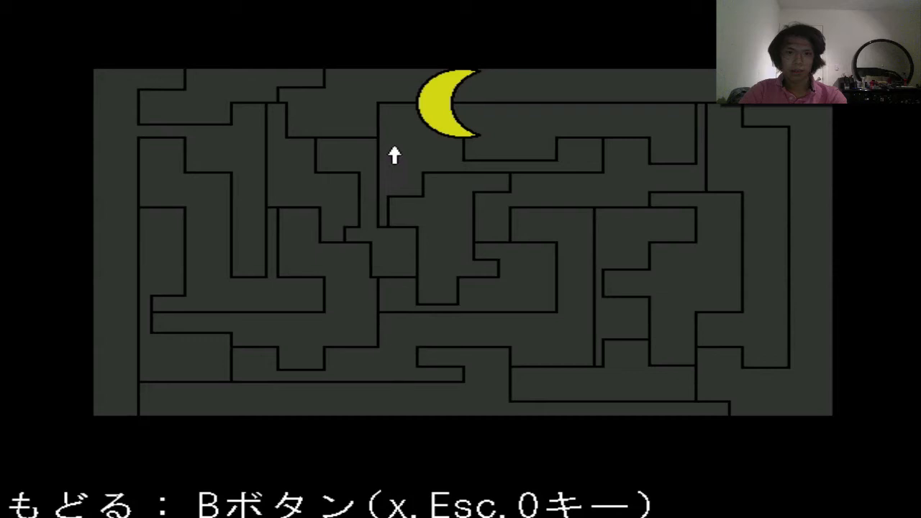
# - Colour the regions under the moon, left of the white block and lower left
pyautogui.press('up')
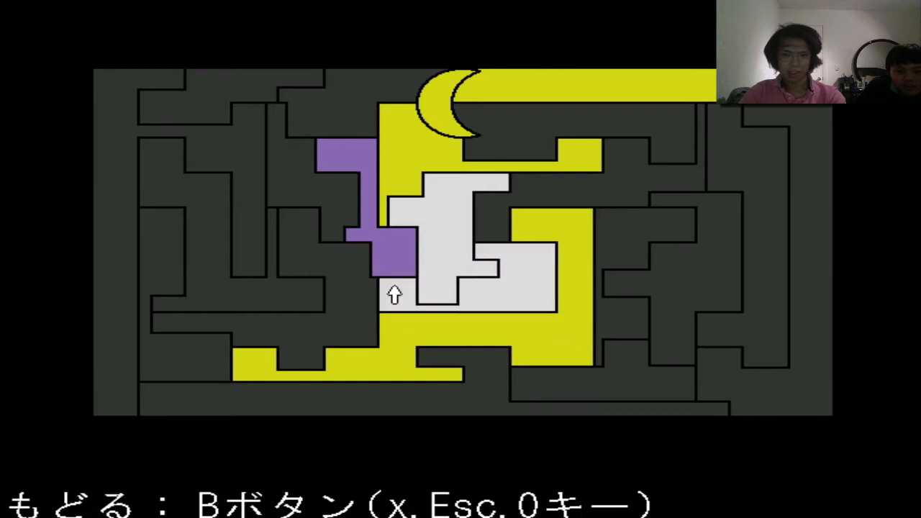
pyautogui.press('Left')
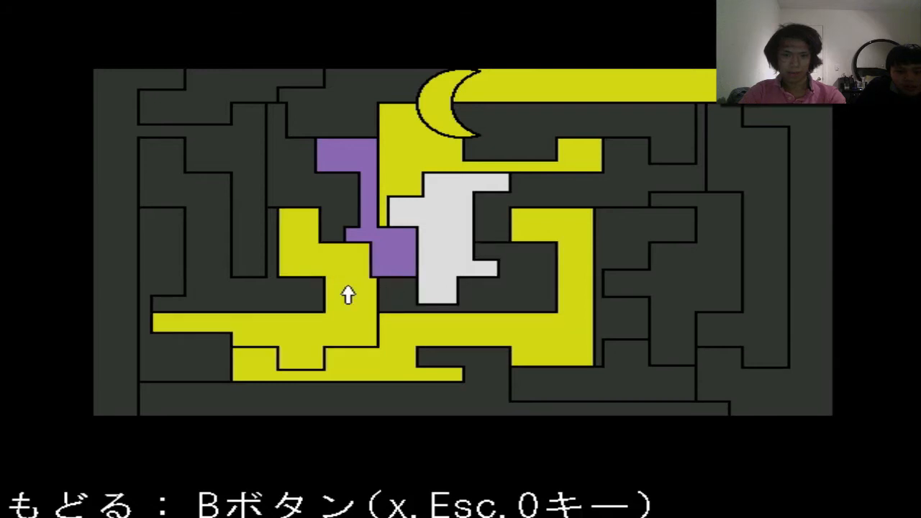
pyautogui.press('up')
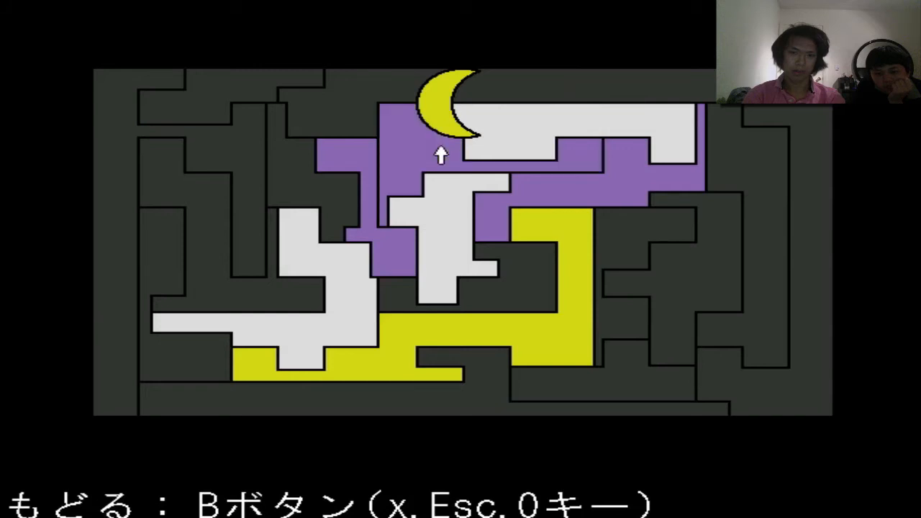
# - Recolour the region beside the moon and fill the bottom-left and left-side regions
pyautogui.press('Left')
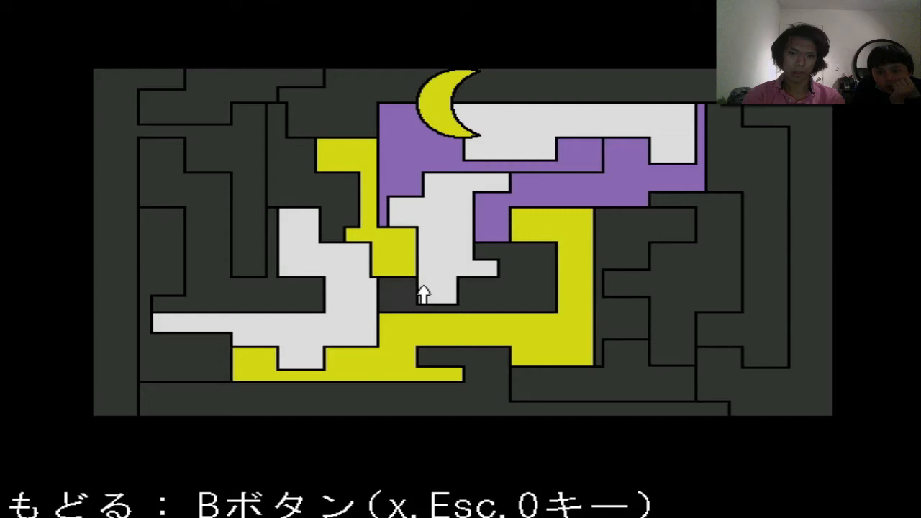
pyautogui.moveTo(486, 205)
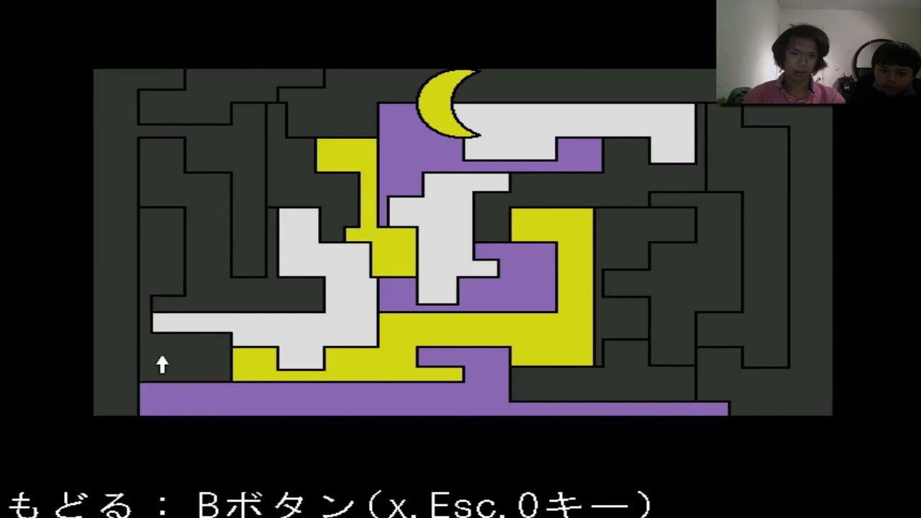
pyautogui.press('Up')
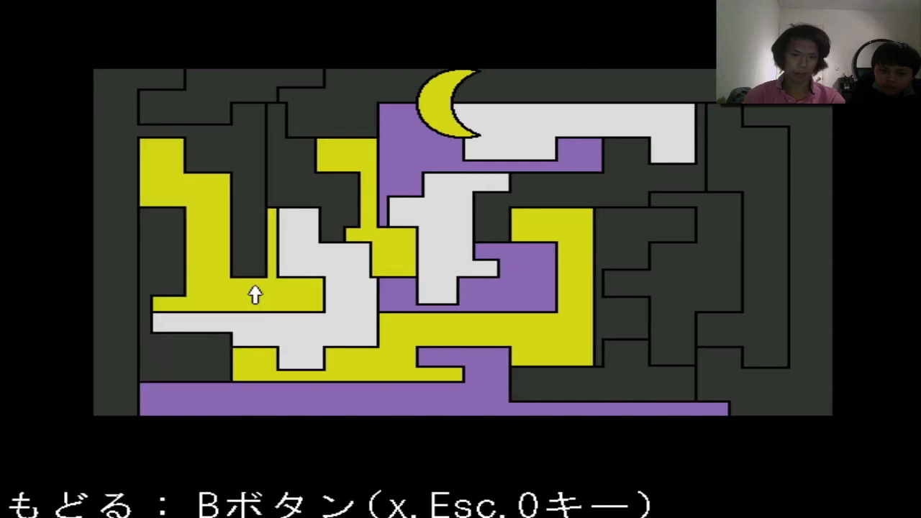
pyautogui.press('Up')
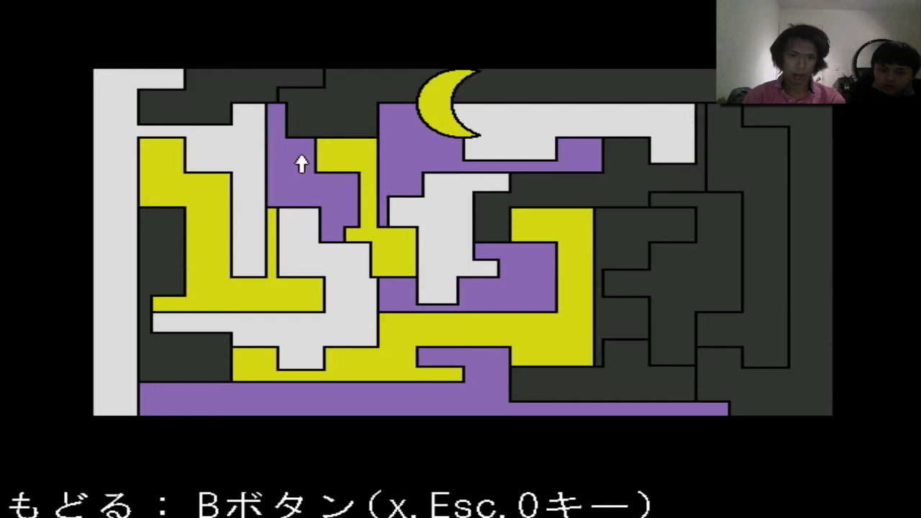
pyautogui.moveTo(255, 112)
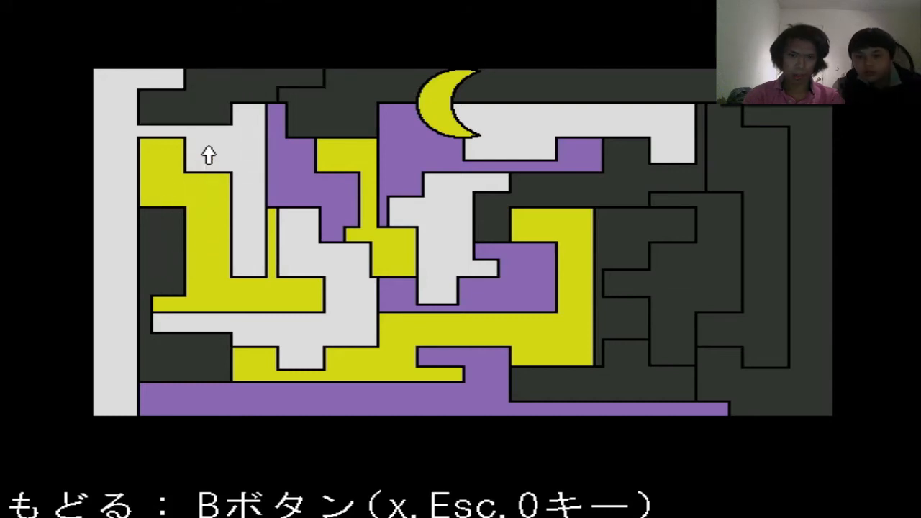
pyautogui.moveTo(348, 120)
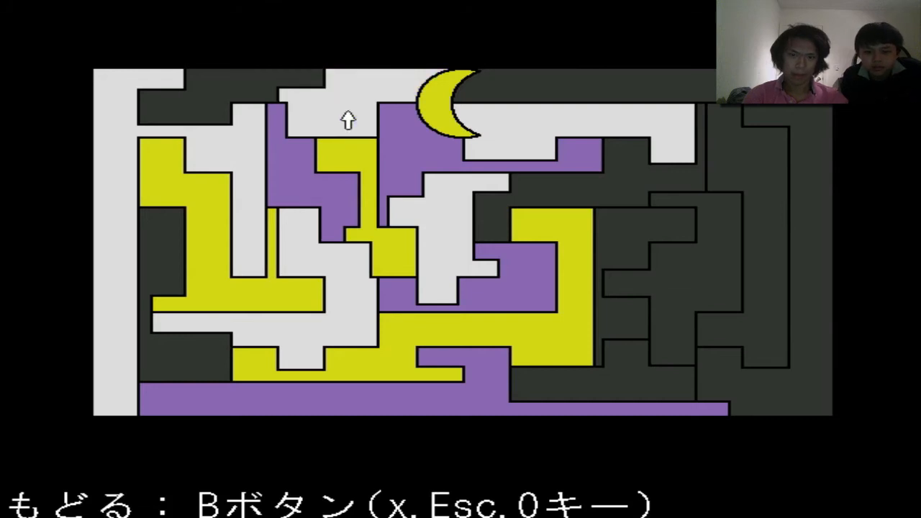
pyautogui.moveTo(628, 190)
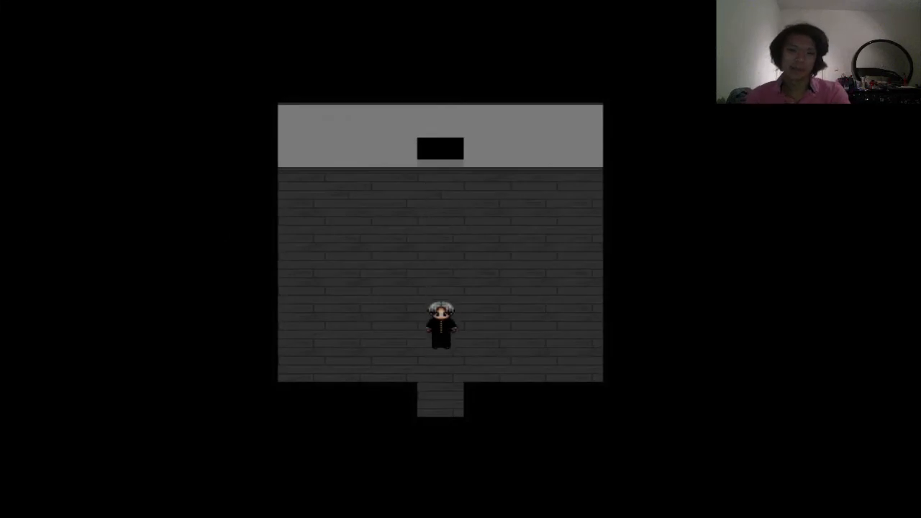
# - Check the item list showing the padlock and shaped attachments, then close it
pyautogui.press('up')
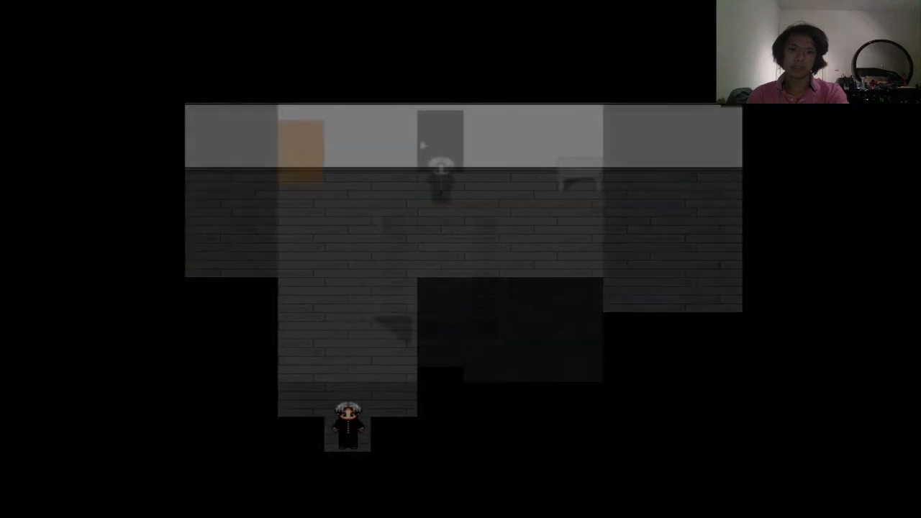
pyautogui.press('up')
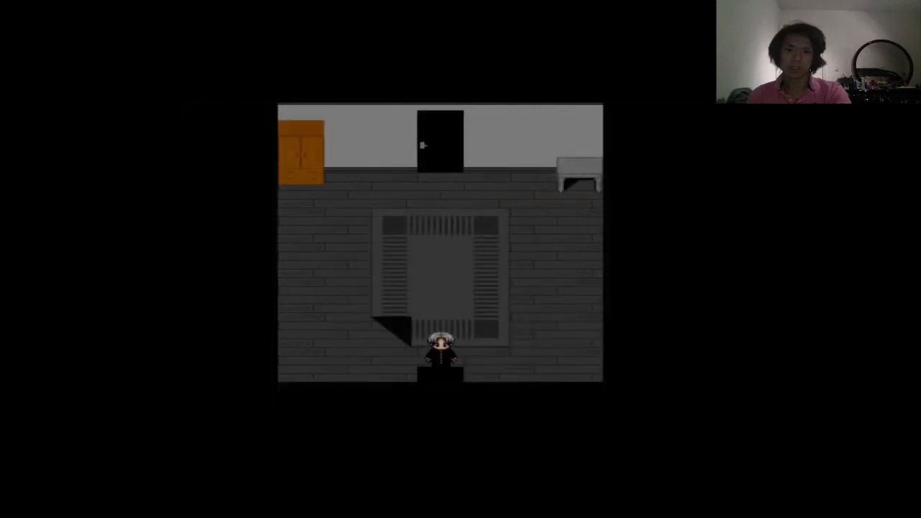
pyautogui.press('escape')
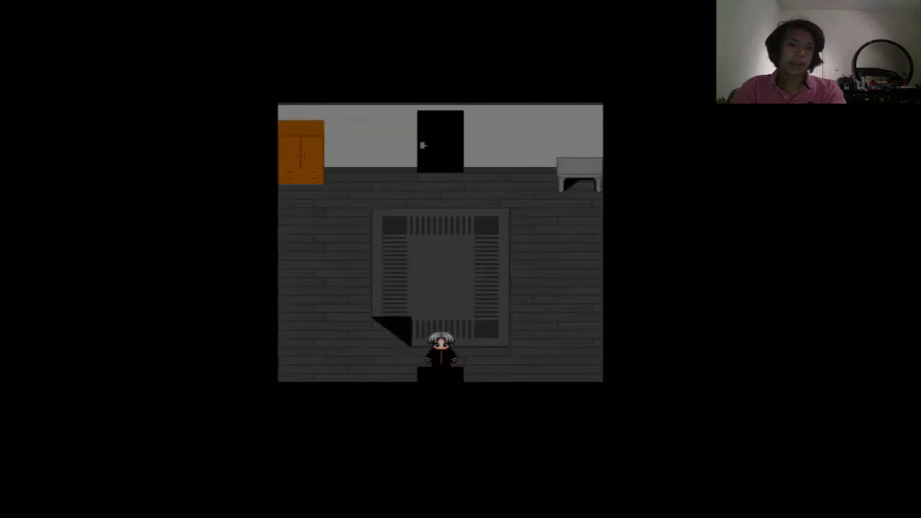
pyautogui.press('escape')
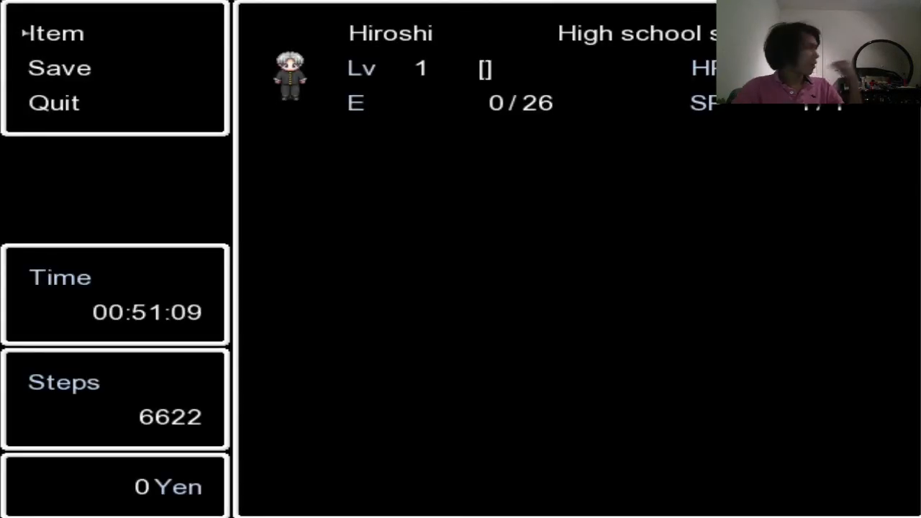
pyautogui.click(55, 33)
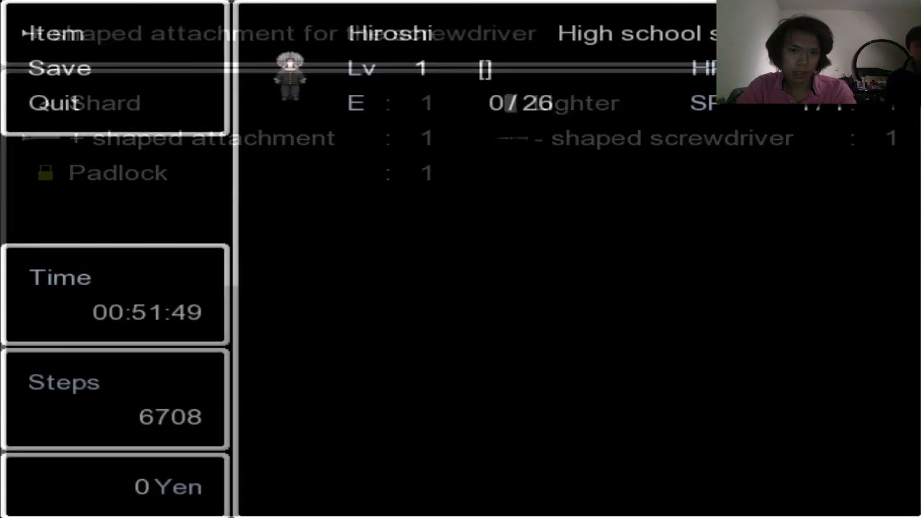
pyautogui.press('escape')
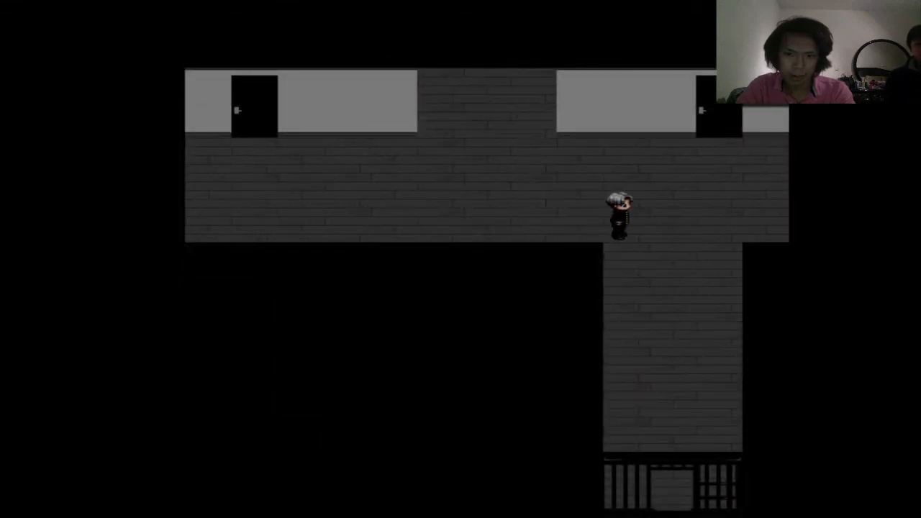
# - Walk down the grey corridor to the railing at the stair landing
pyautogui.press('down')
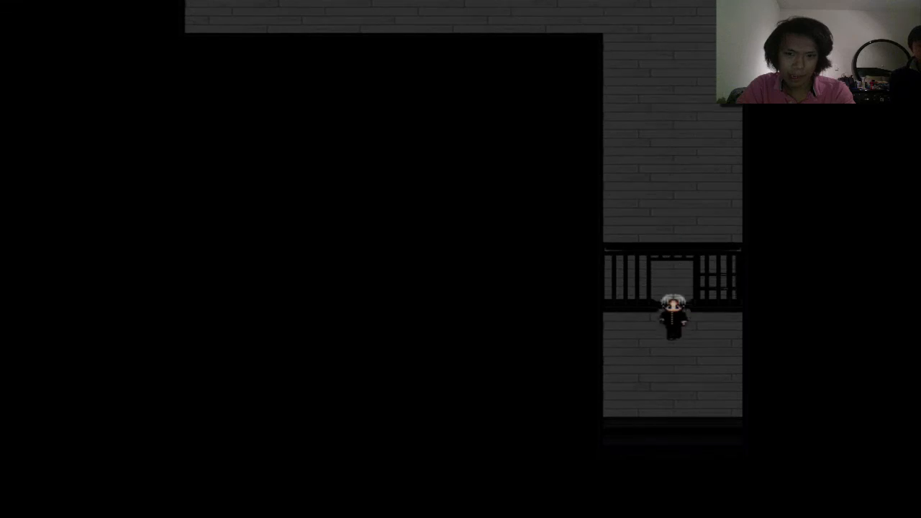